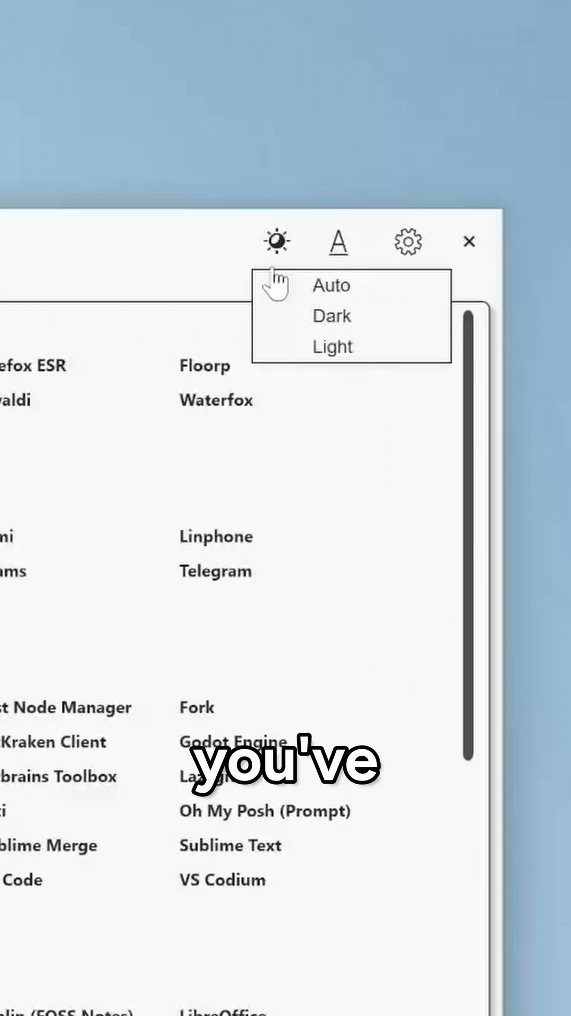
Switch WinUtil to the dark theme and tick the Adobe Debloat and Disable Background Apps tweaks
{"action": "left_click", "coordinate": [332, 316]}
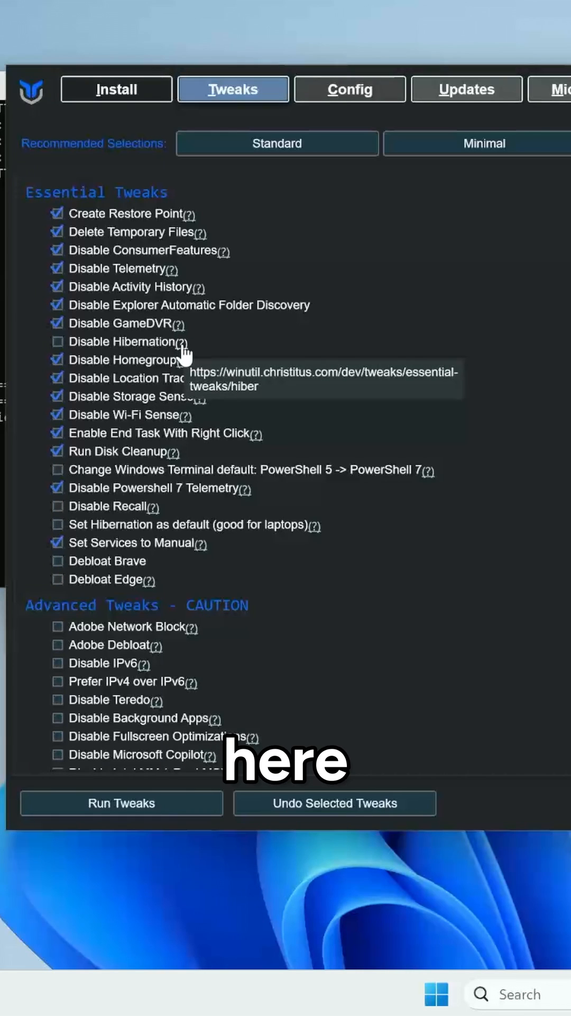
{"action": "mouse_move", "coordinate": [101, 342]}
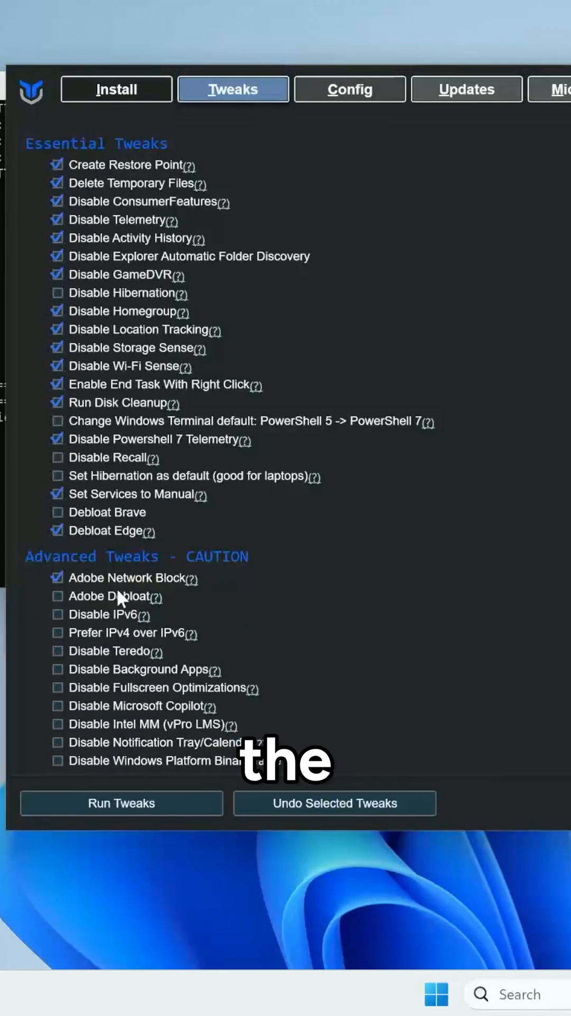
{"action": "left_click", "coordinate": [57, 595]}
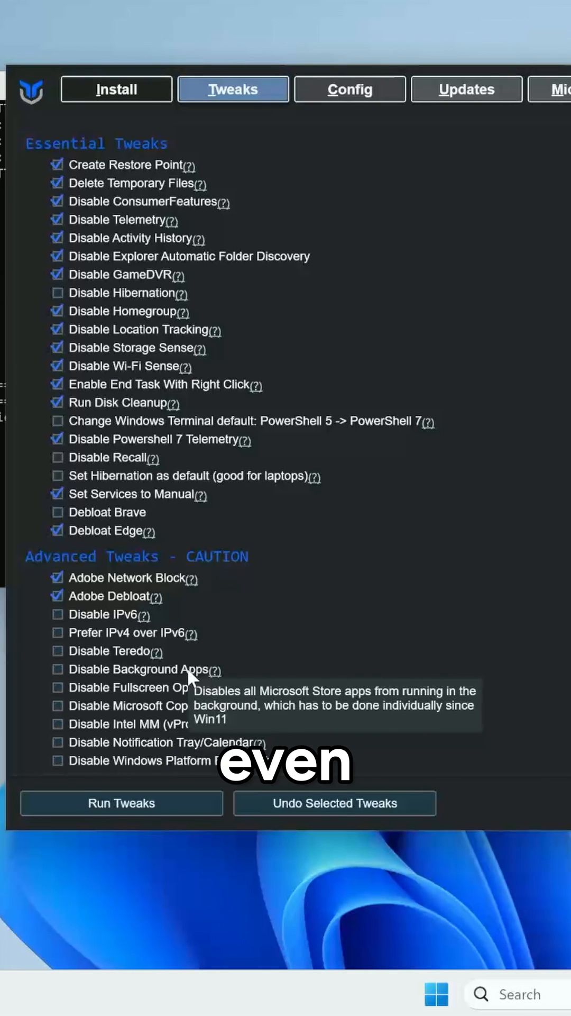
{"action": "left_click", "coordinate": [57, 669]}
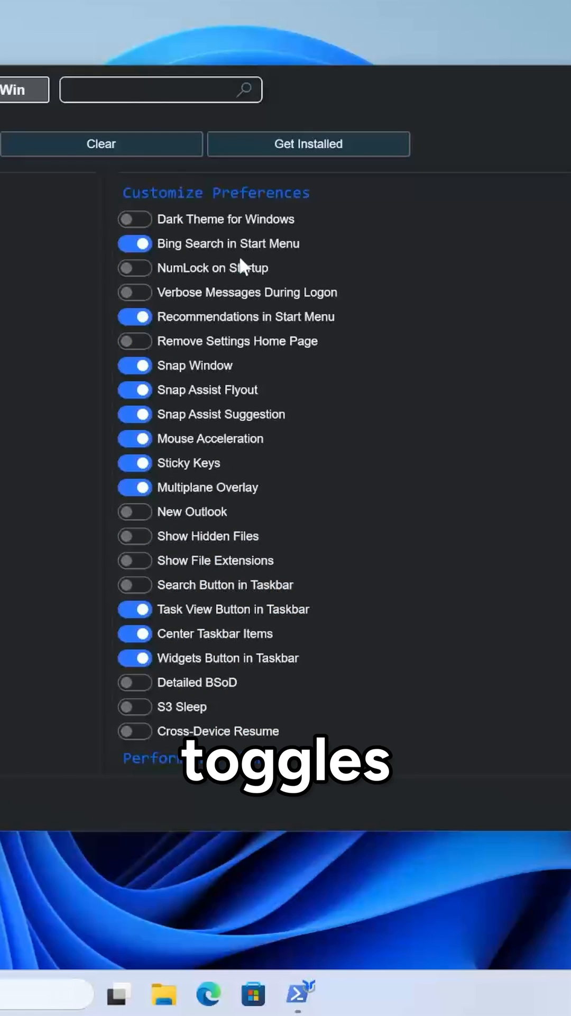
Select the Standard essential tweaks, run all selected tweaks, then show the Config page
{"action": "left_click", "coordinate": [135, 219]}
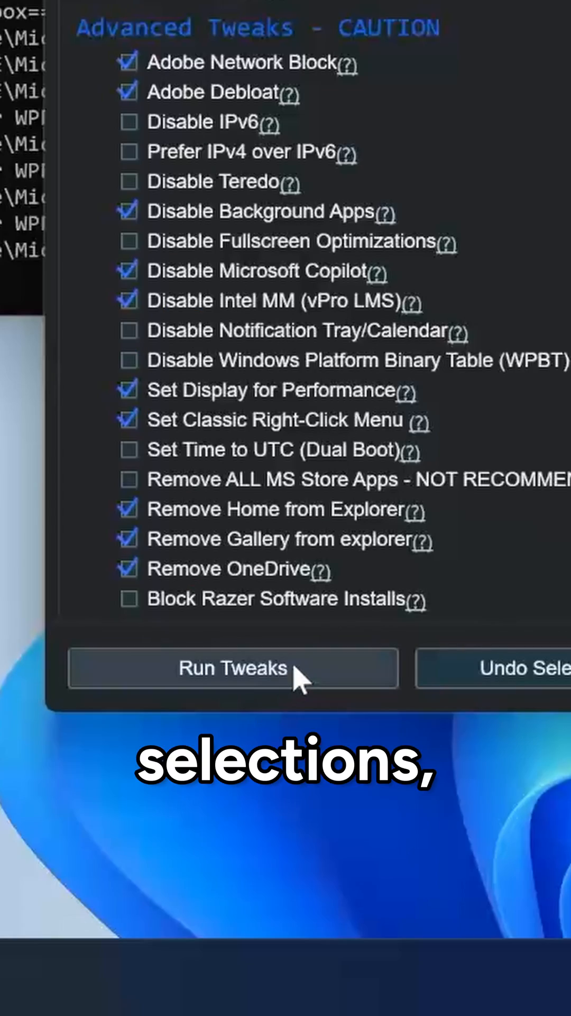
{"action": "left_click", "coordinate": [232, 668]}
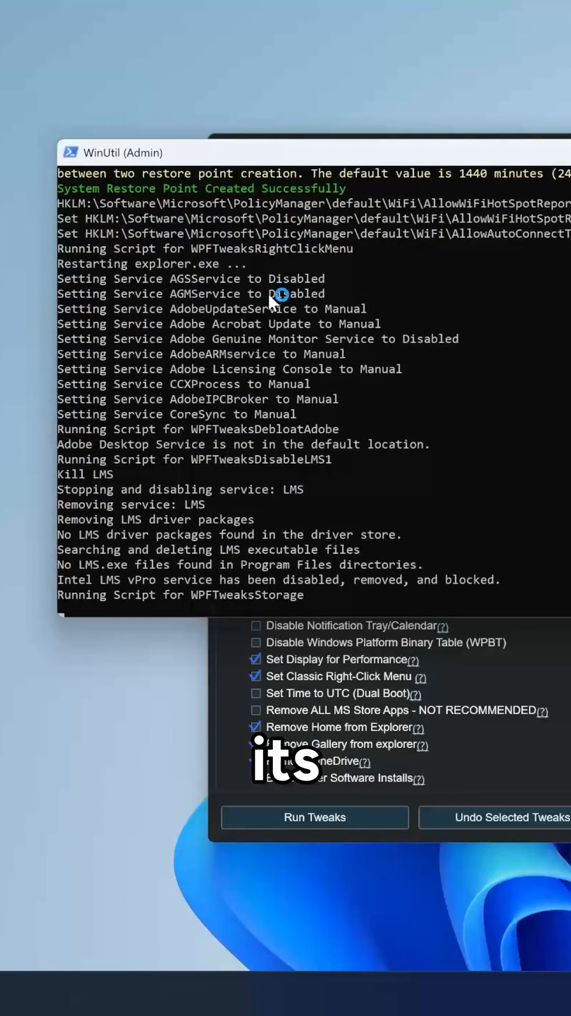
{"action": "left_click", "coordinate": [346, 156]}
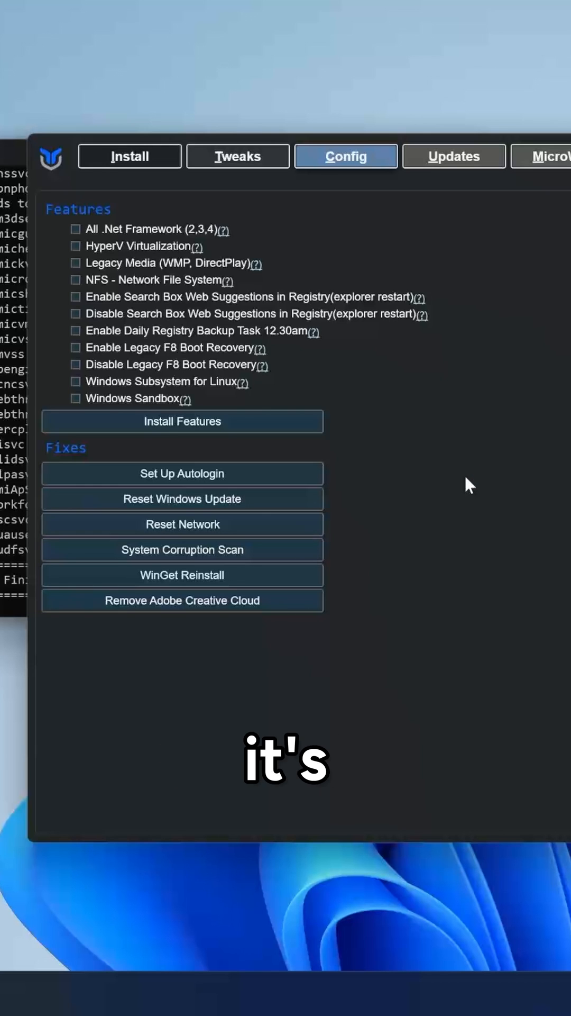
Leave WinUtil and bring up Revo Uninstaller's list of installed programs
{"action": "left_click", "coordinate": [454, 157]}
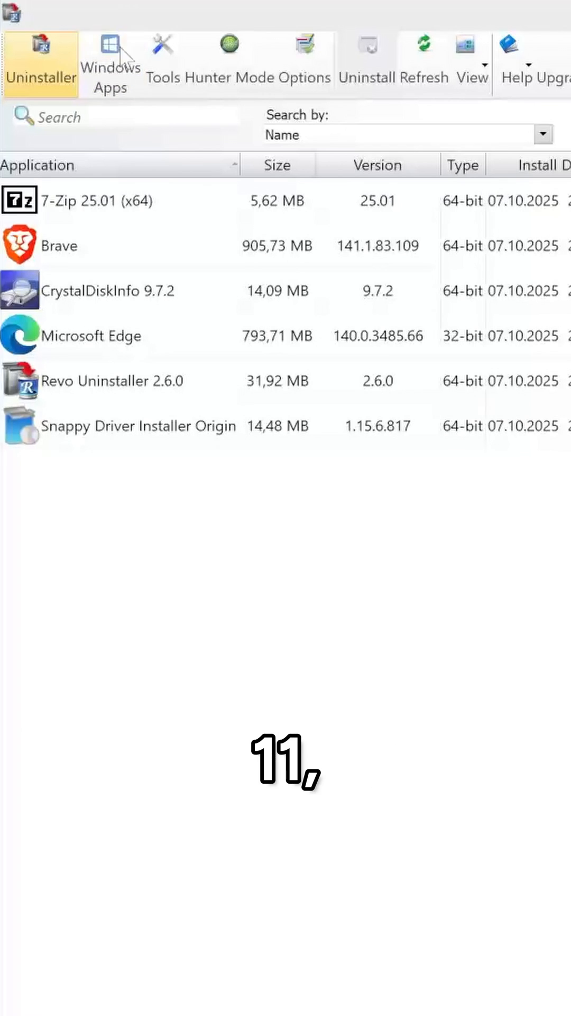
Show Revo's Windows Apps list to begin uninstalling Game Bar with a restore point
{"action": "left_click", "coordinate": [110, 64]}
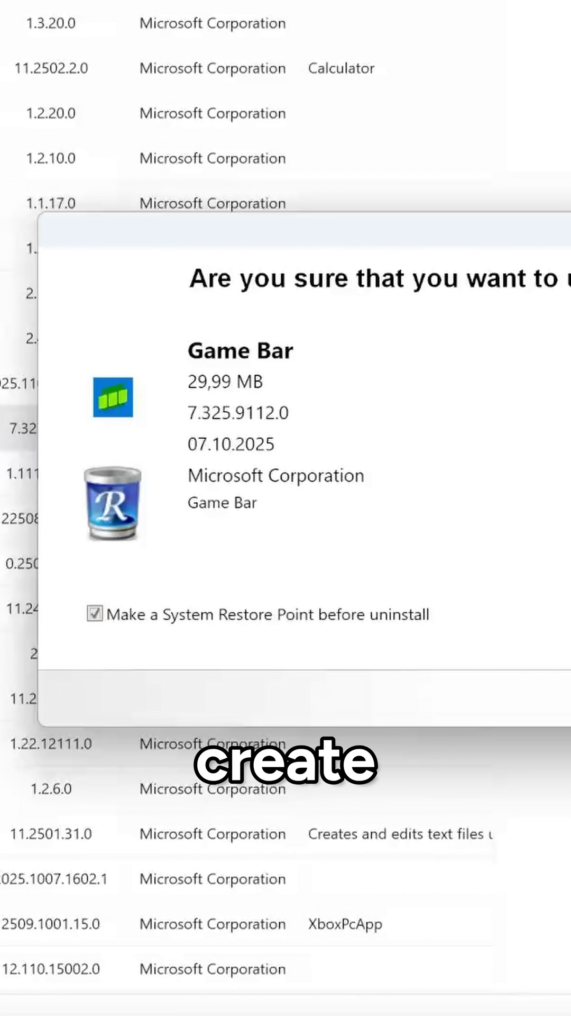
Uninstall Game Bar, delete all its leftover registry items, then select Game Speech Window
{"action": "left_click", "coordinate": [94, 614]}
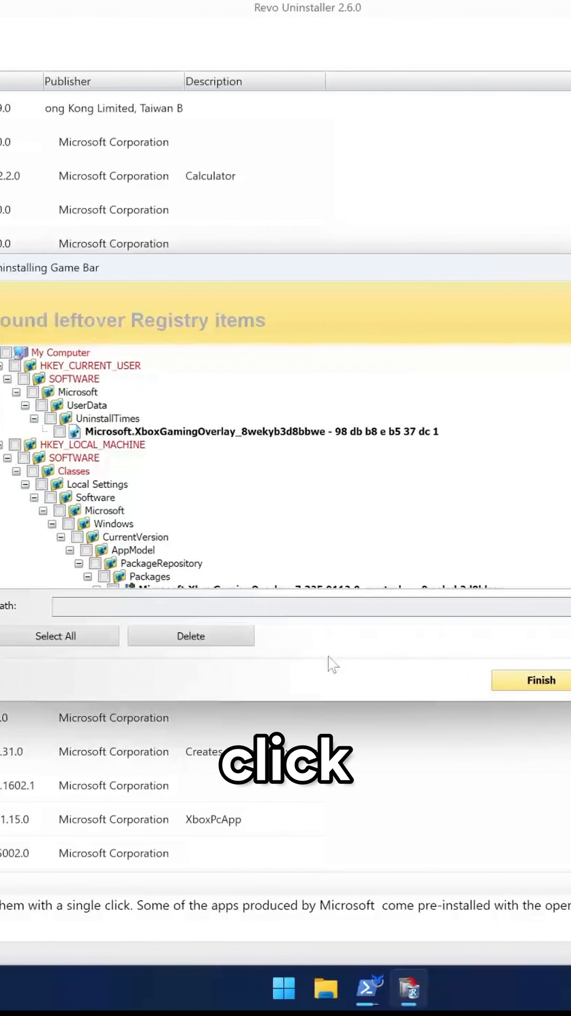
{"action": "left_click", "coordinate": [55, 636]}
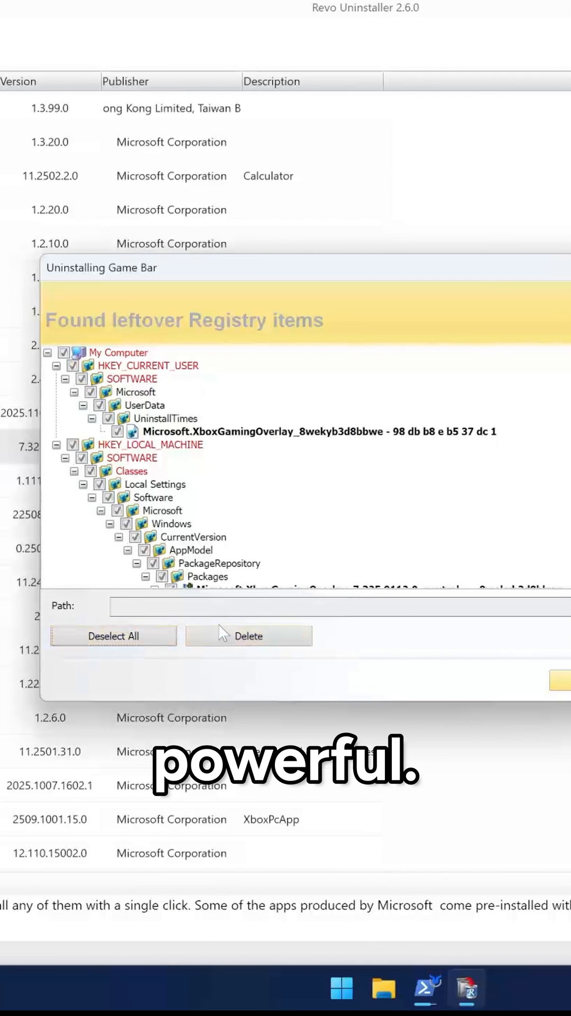
{"action": "left_click", "coordinate": [248, 636]}
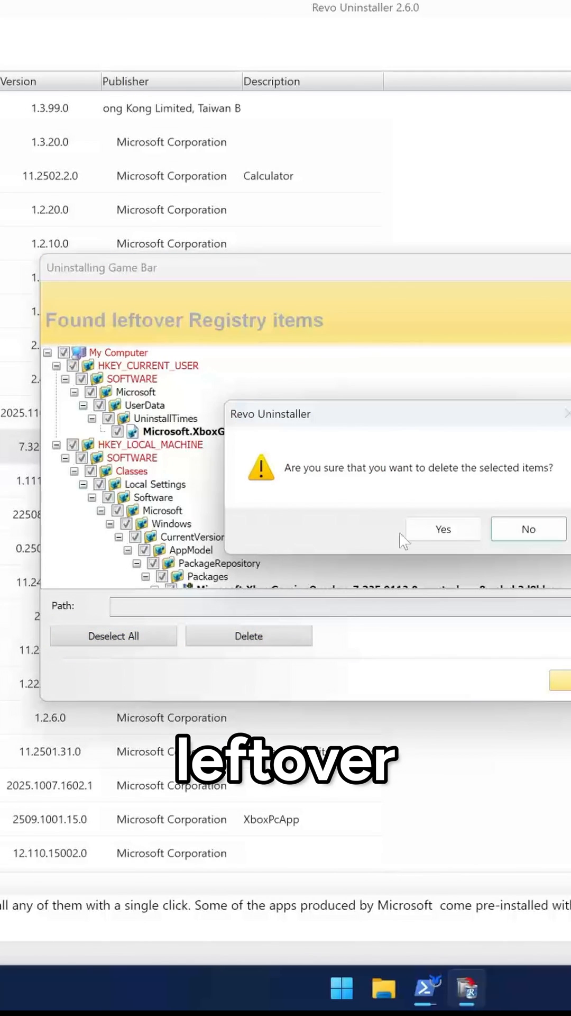
{"action": "left_click", "coordinate": [442, 529]}
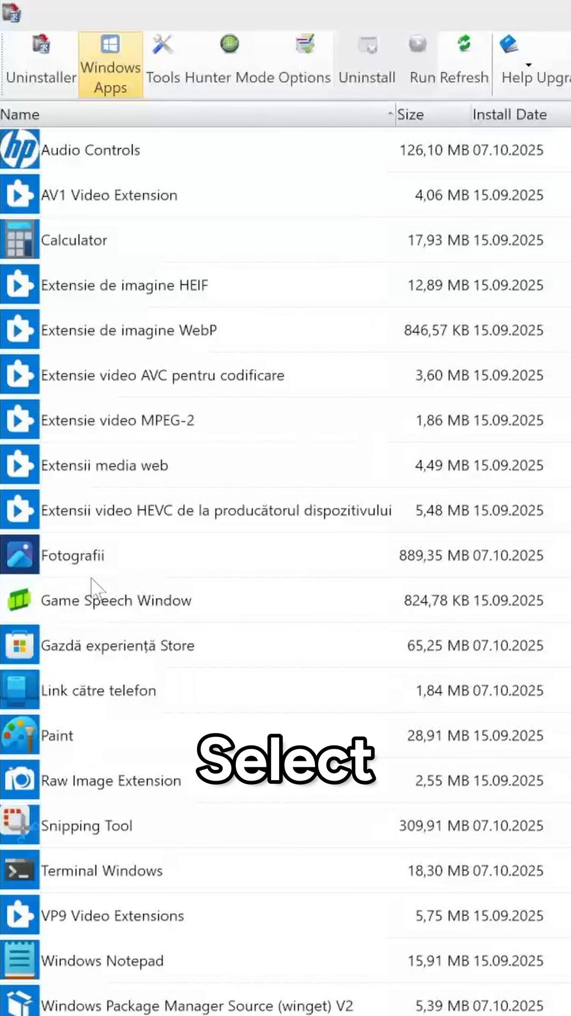
{"action": "left_click", "coordinate": [116, 599]}
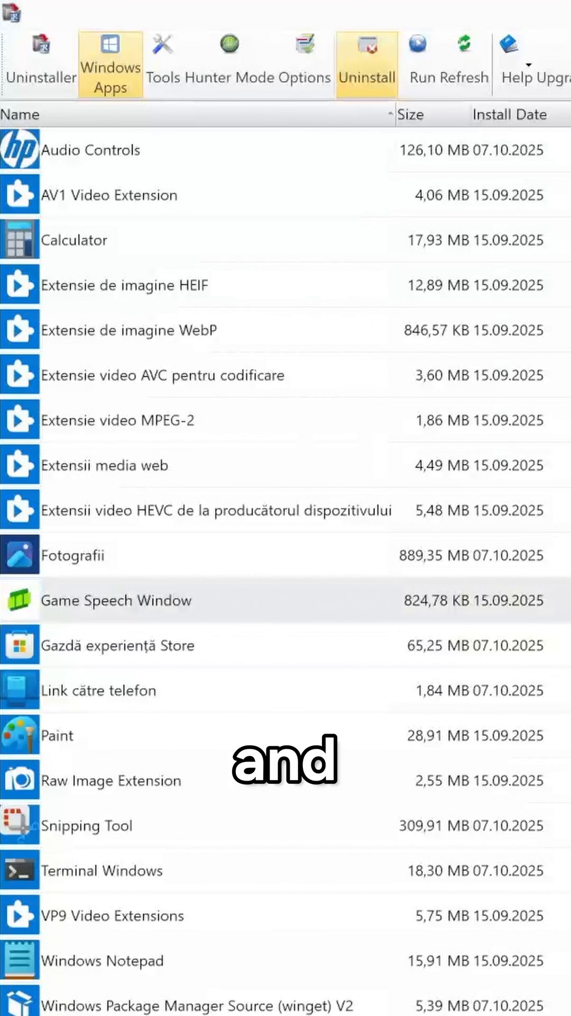